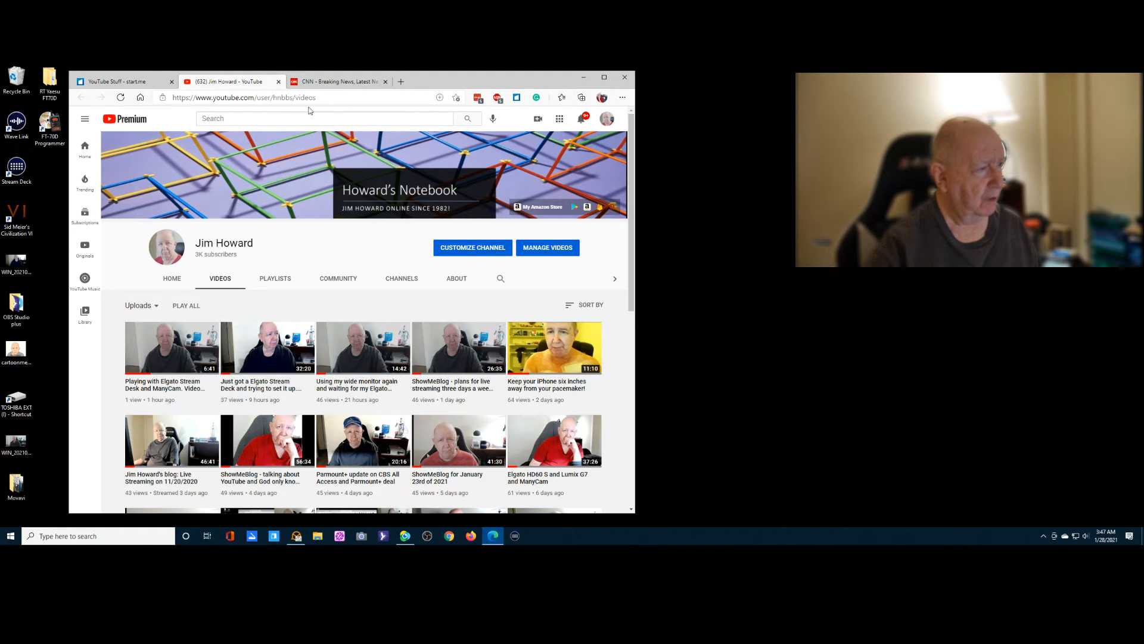
Switch from the YouTube channel page to the CNN - Breaking News tab.
left_click(337, 81)
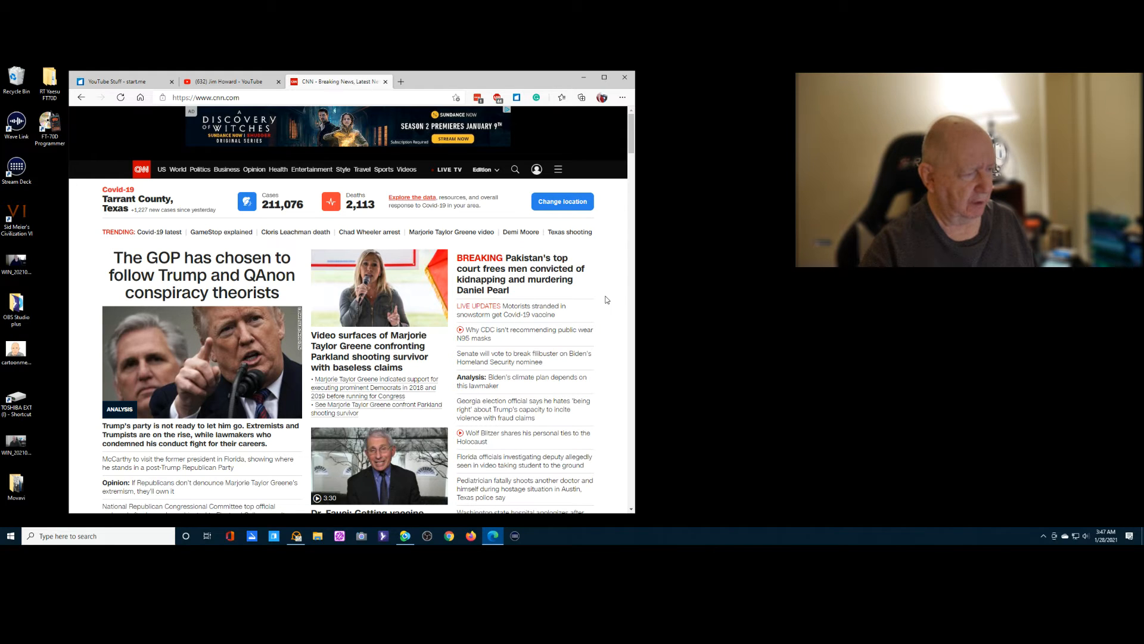
Scroll the CNN homepage past top stories and COVID-19 coverage to CNN Underscored.
scroll("down", 3)
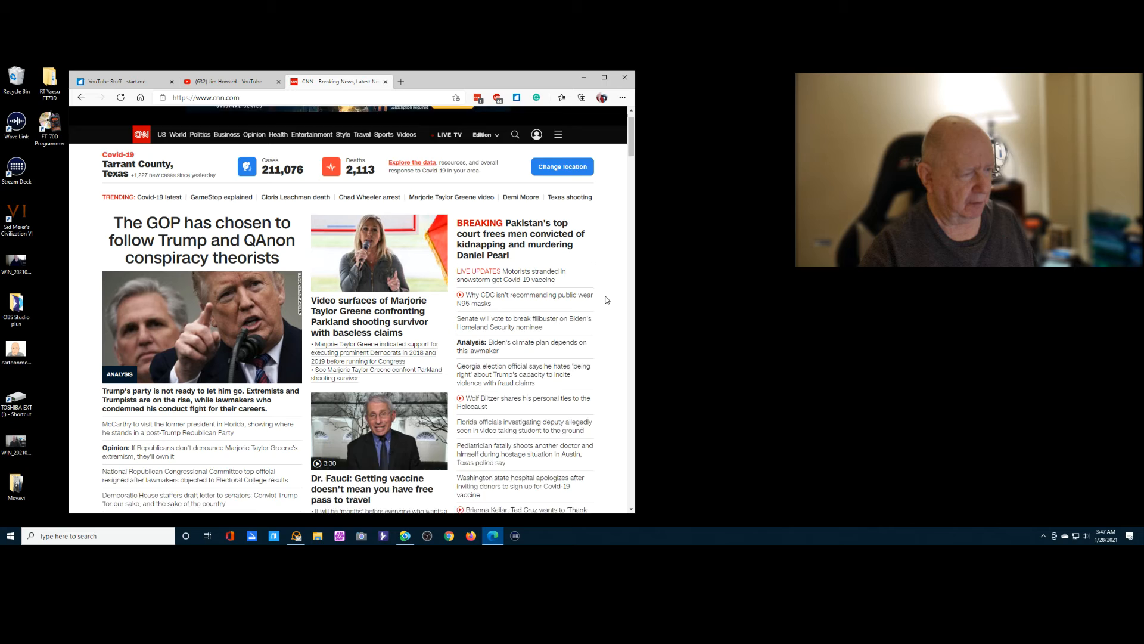
scroll("down", 3)
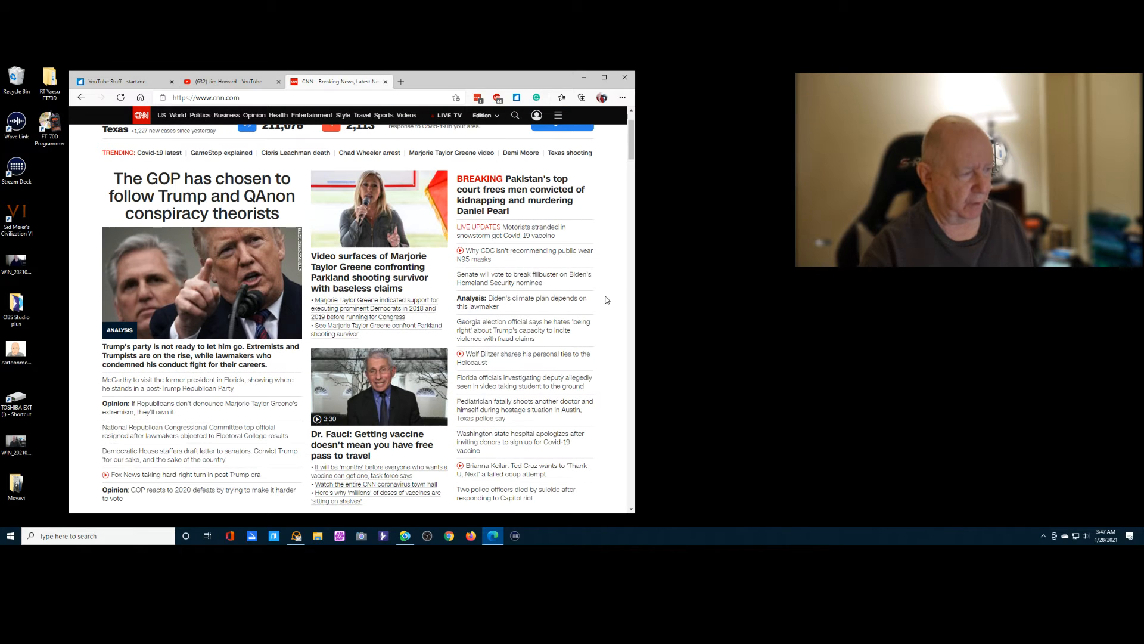
scroll("down", 3)
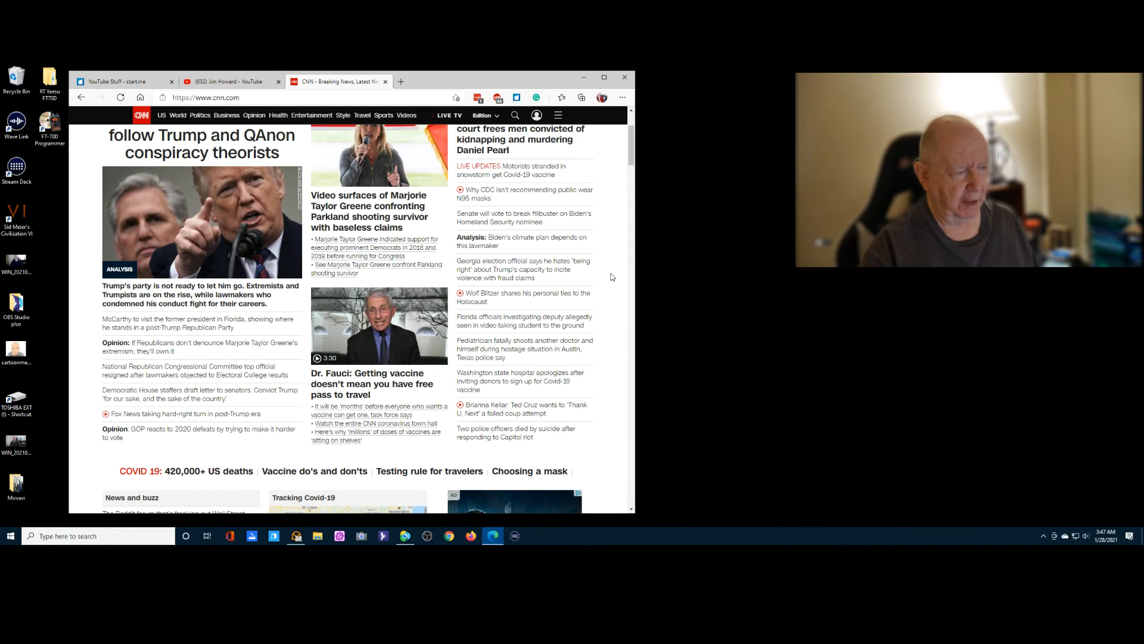
scroll("down", 3)
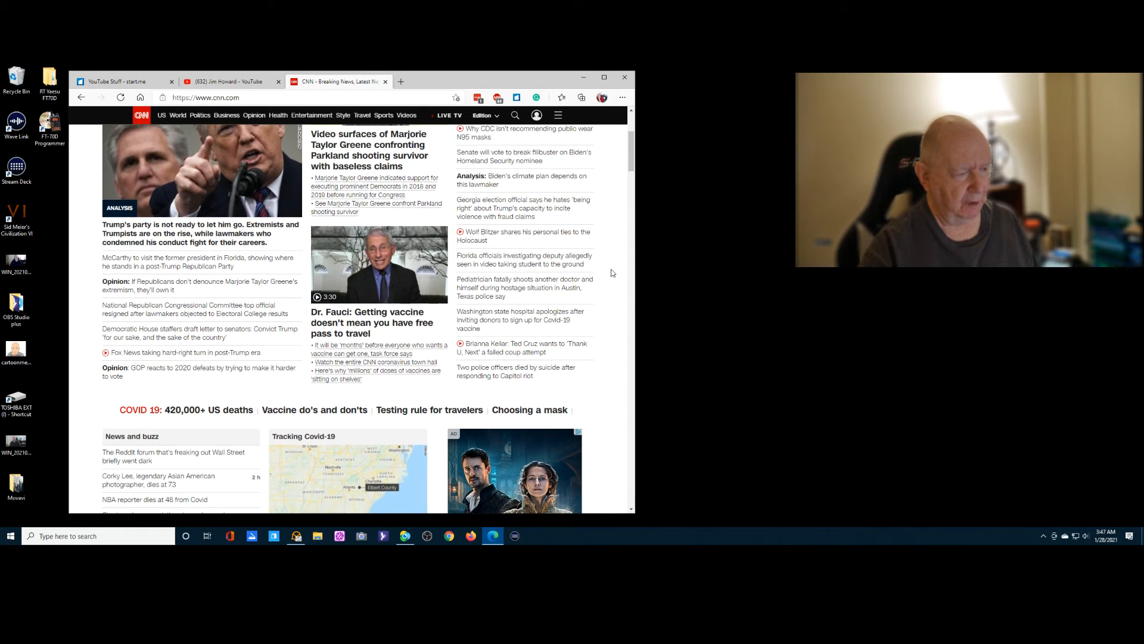
scroll("down", 3)
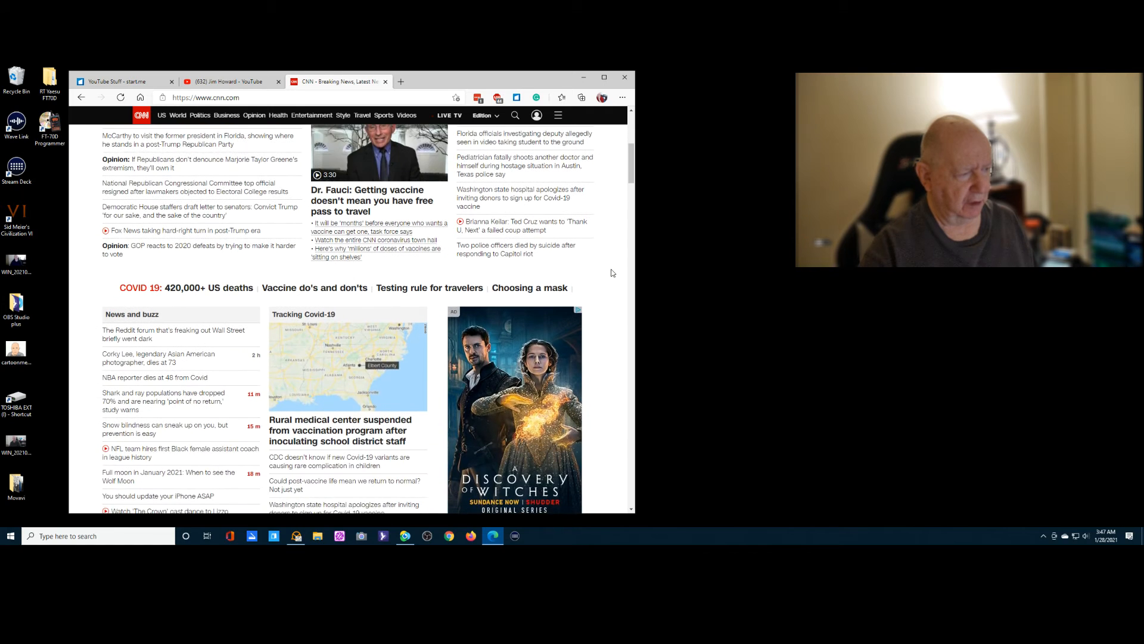
scroll("down", 3)
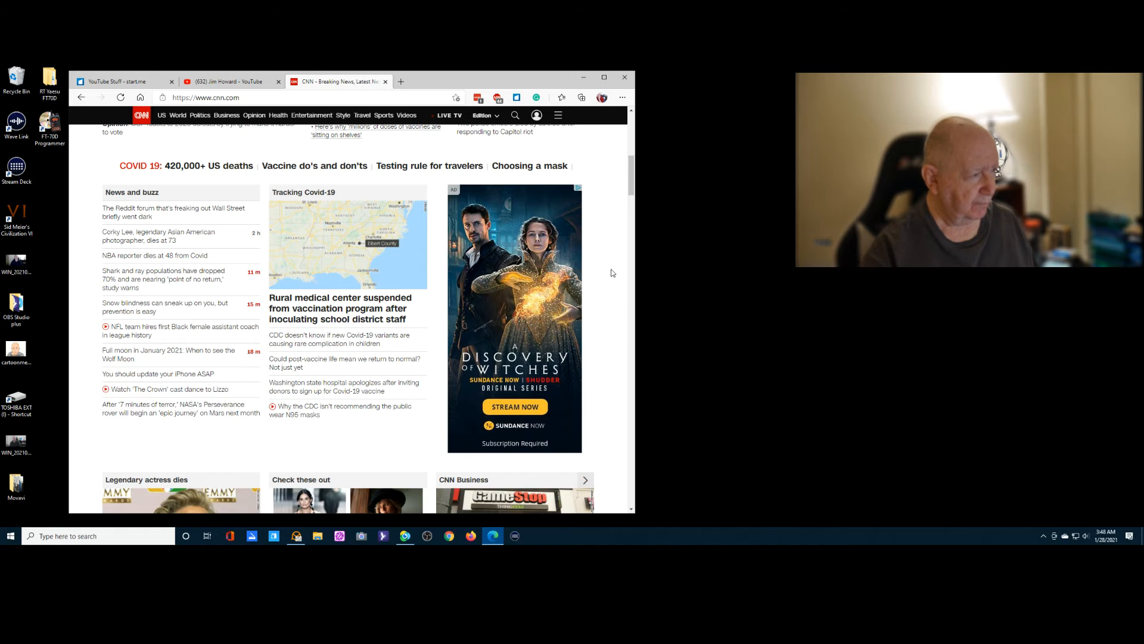
scroll("down", 3)
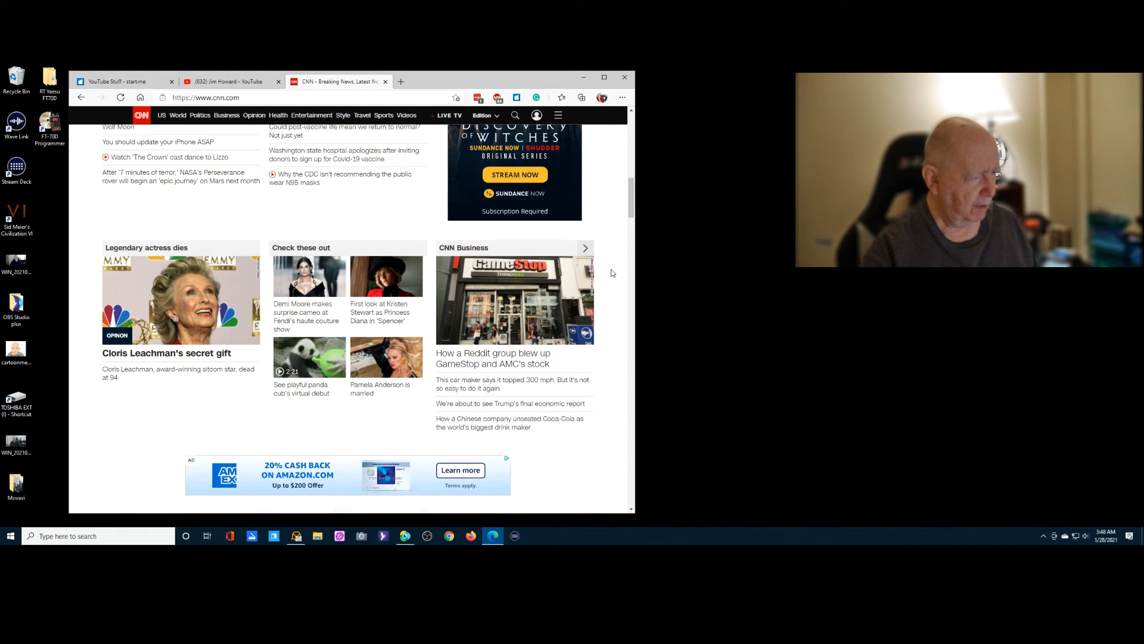
scroll("down", 3)
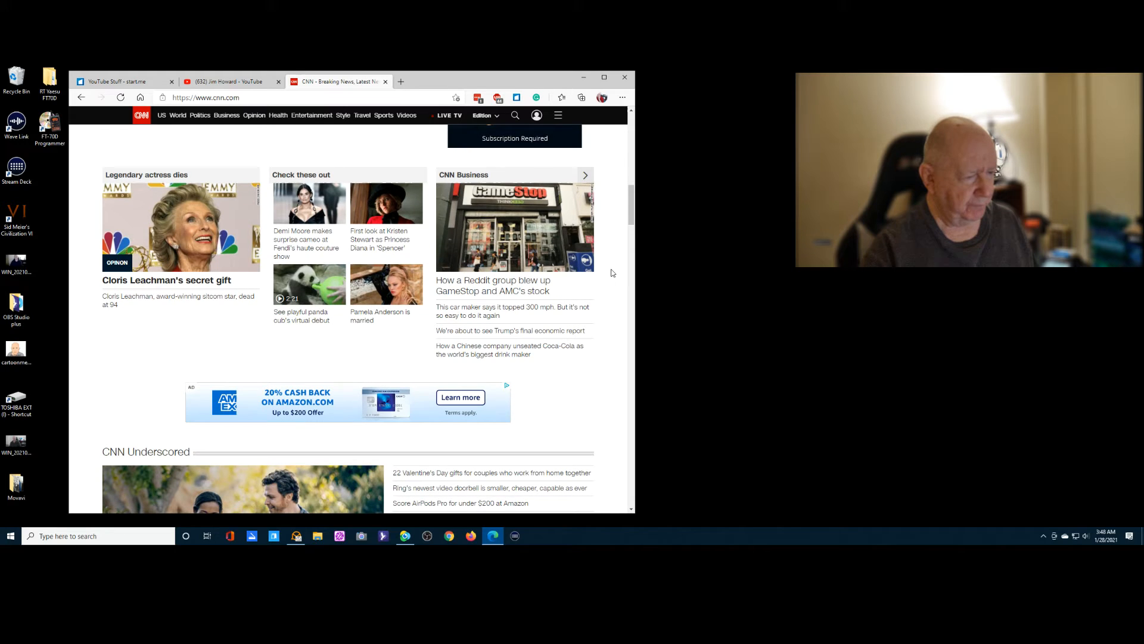
scroll("down", 3)
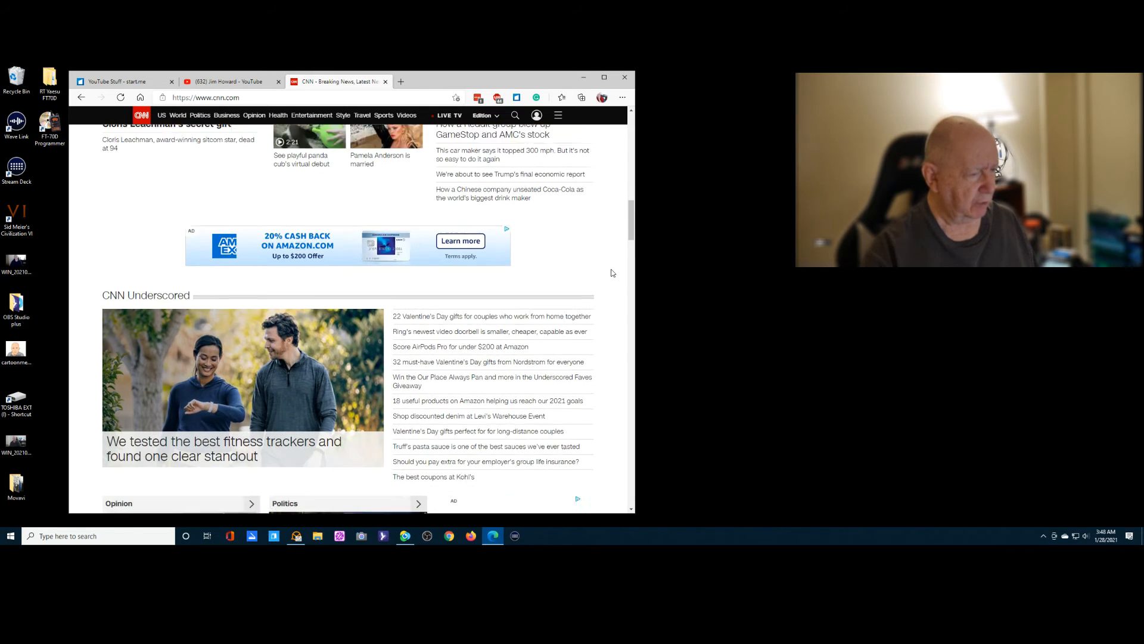
scroll("down", 3)
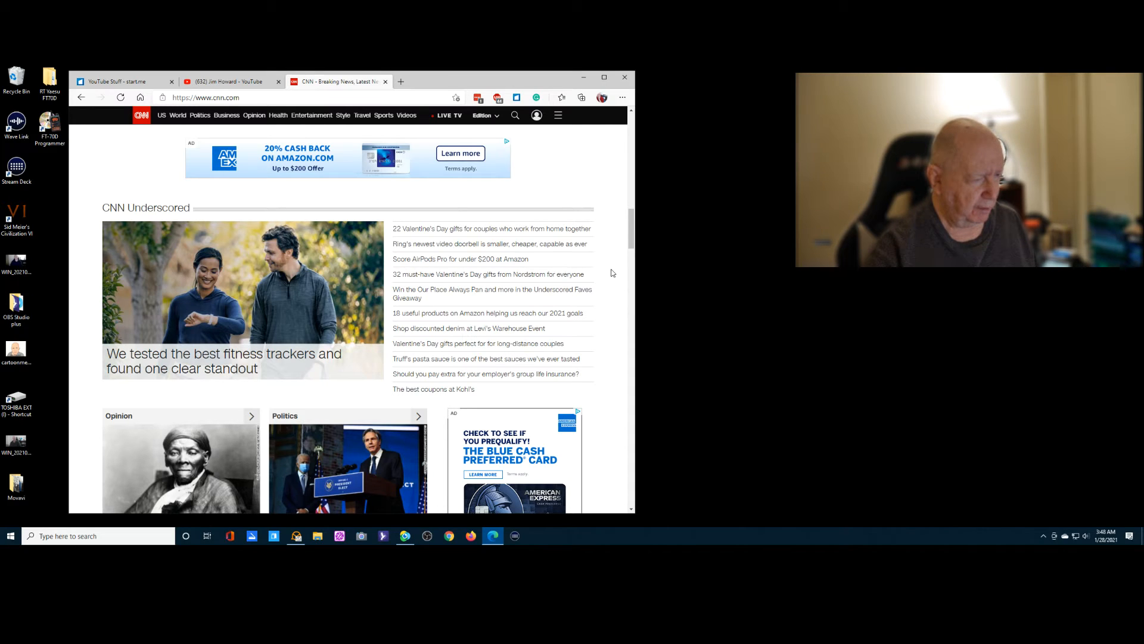
Scroll further down CNN to the Opinion, Politics, World, US and Sports sections.
scroll("down", 3)
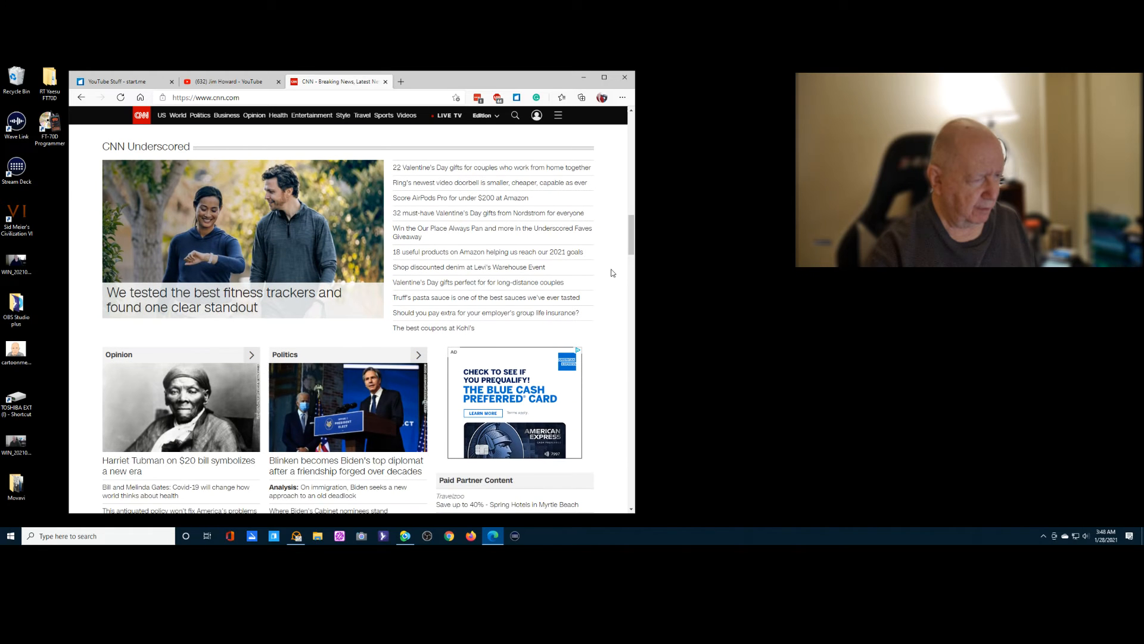
scroll("down", 3)
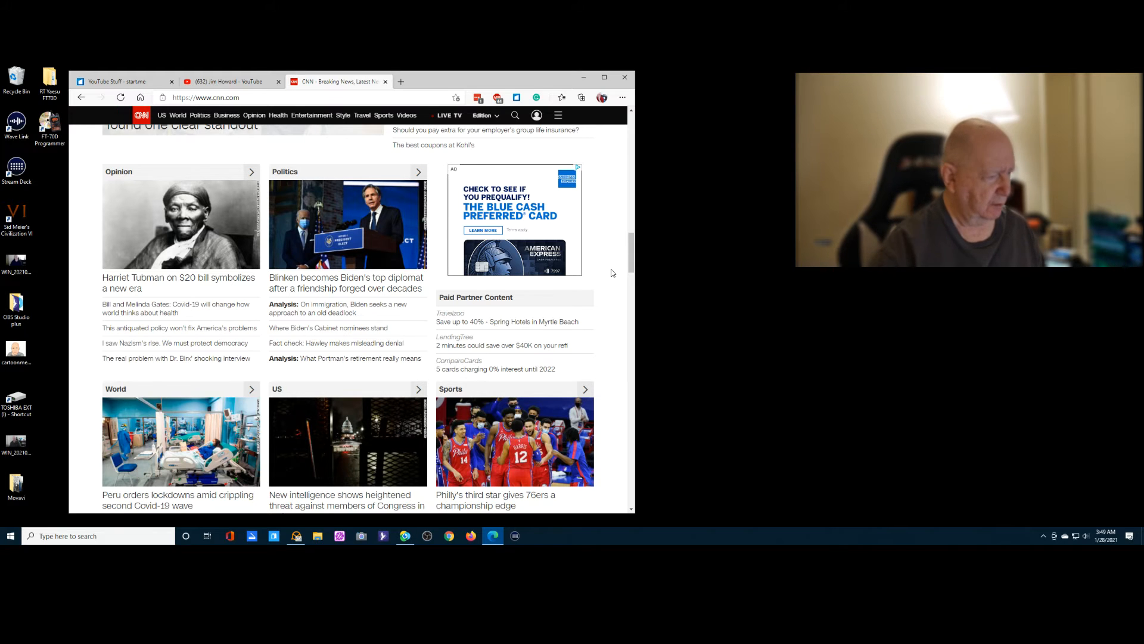
scroll("down", 3)
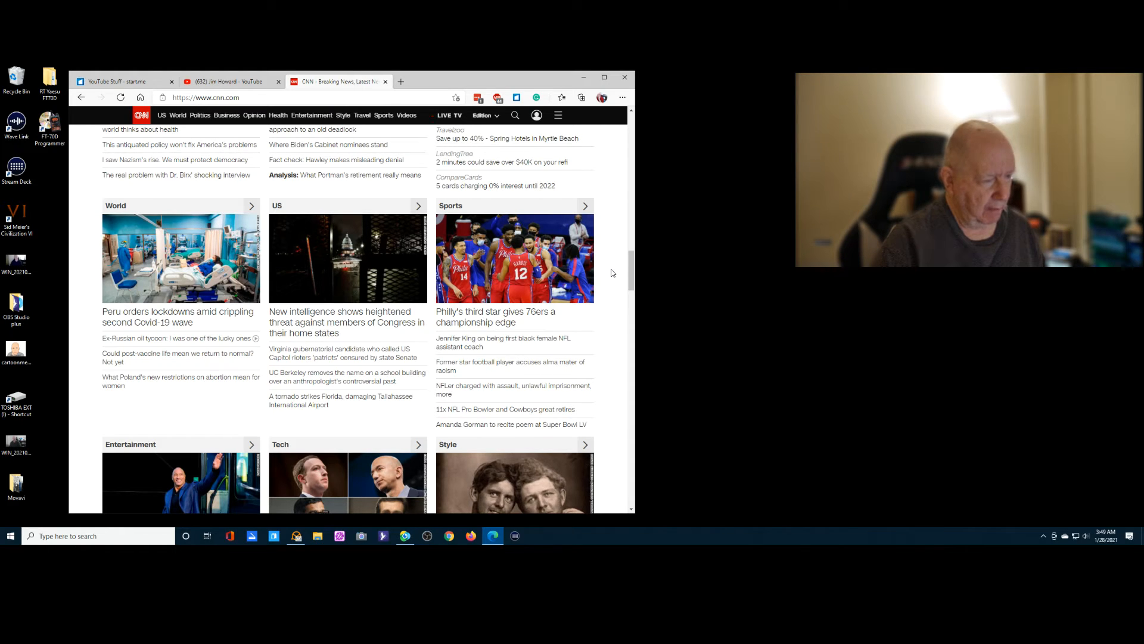
scroll("down", 3)
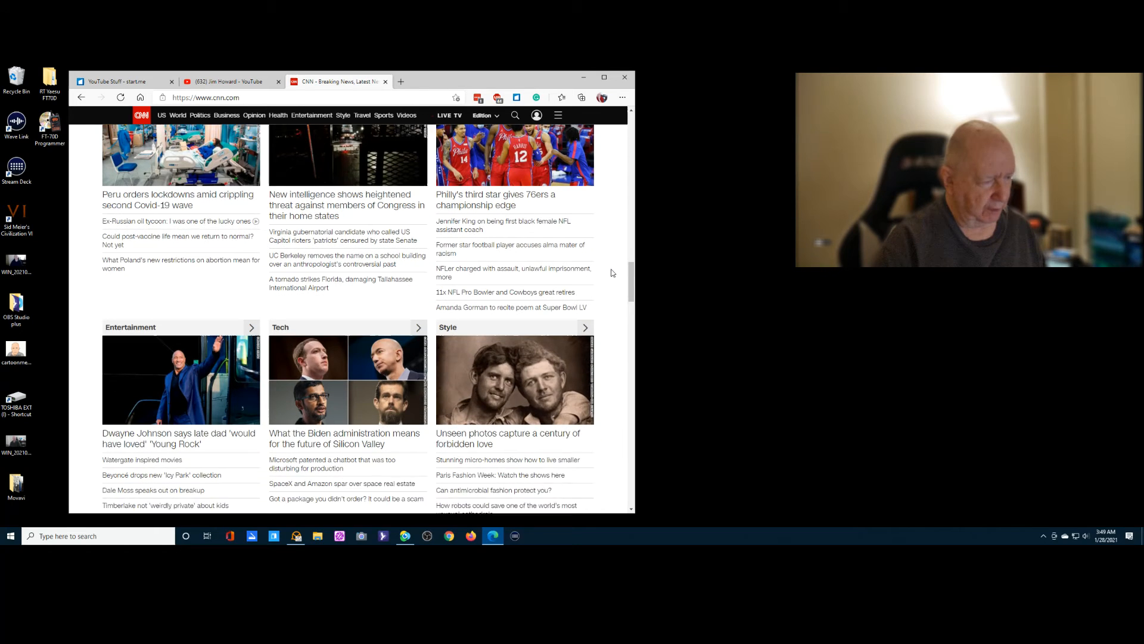
scroll("down", 3)
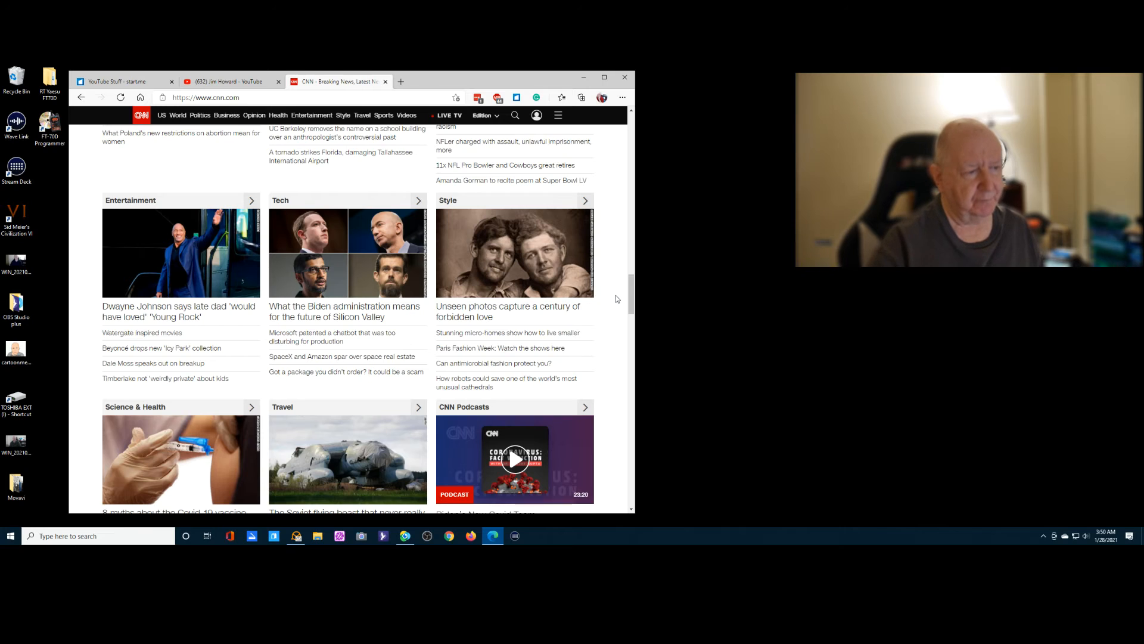
scroll("down", 3)
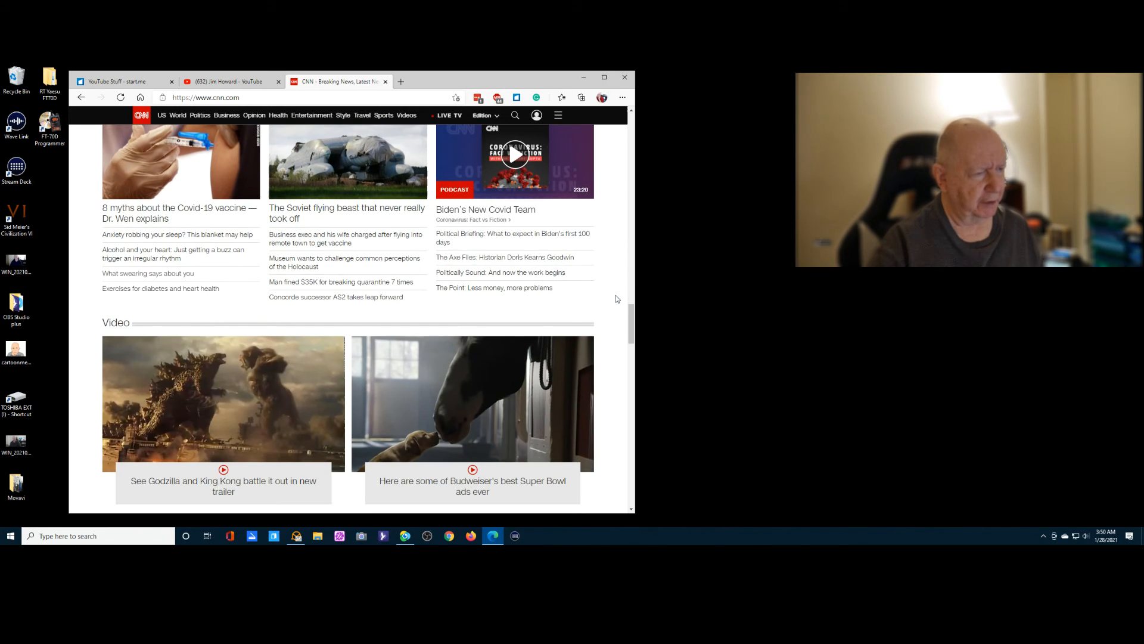
mouse_move(751, 251)
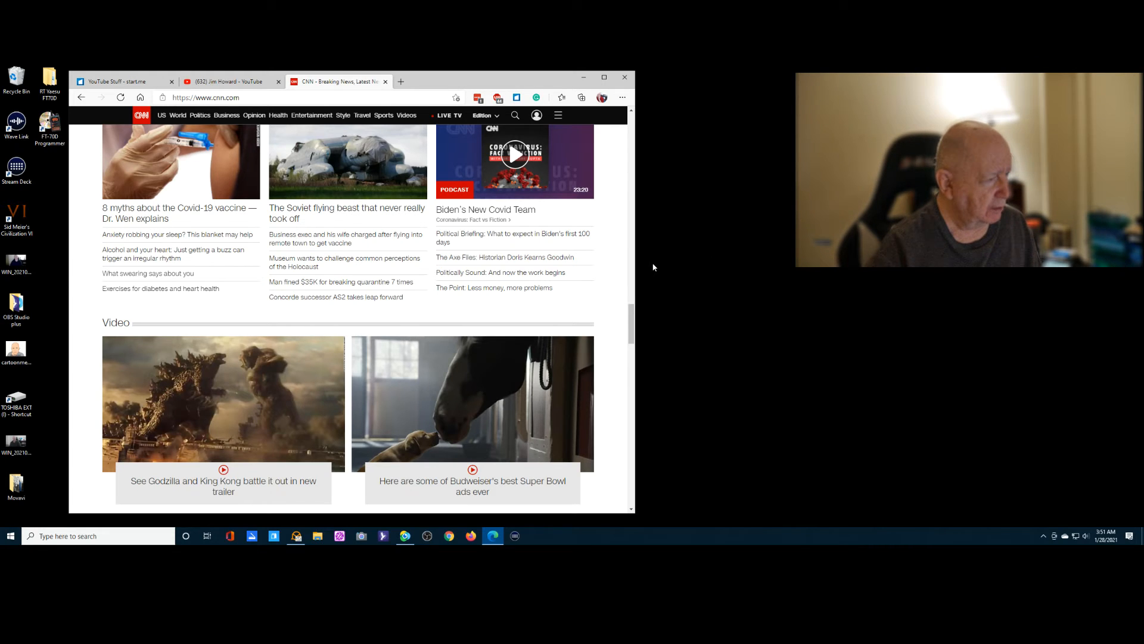
mouse_move(645, 269)
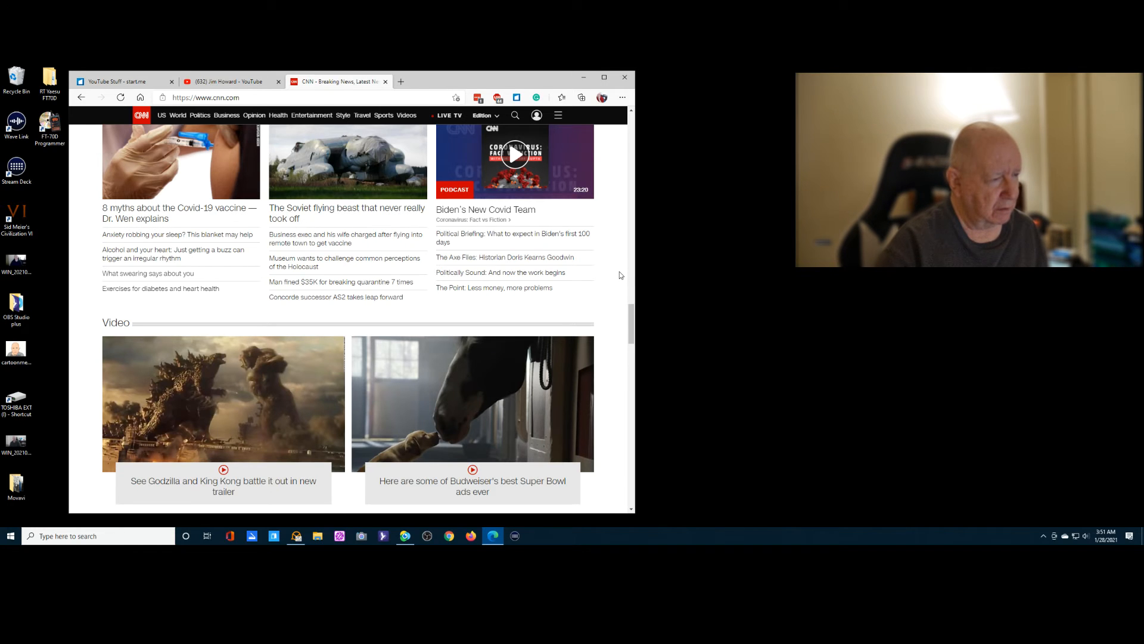
scroll("down", 3)
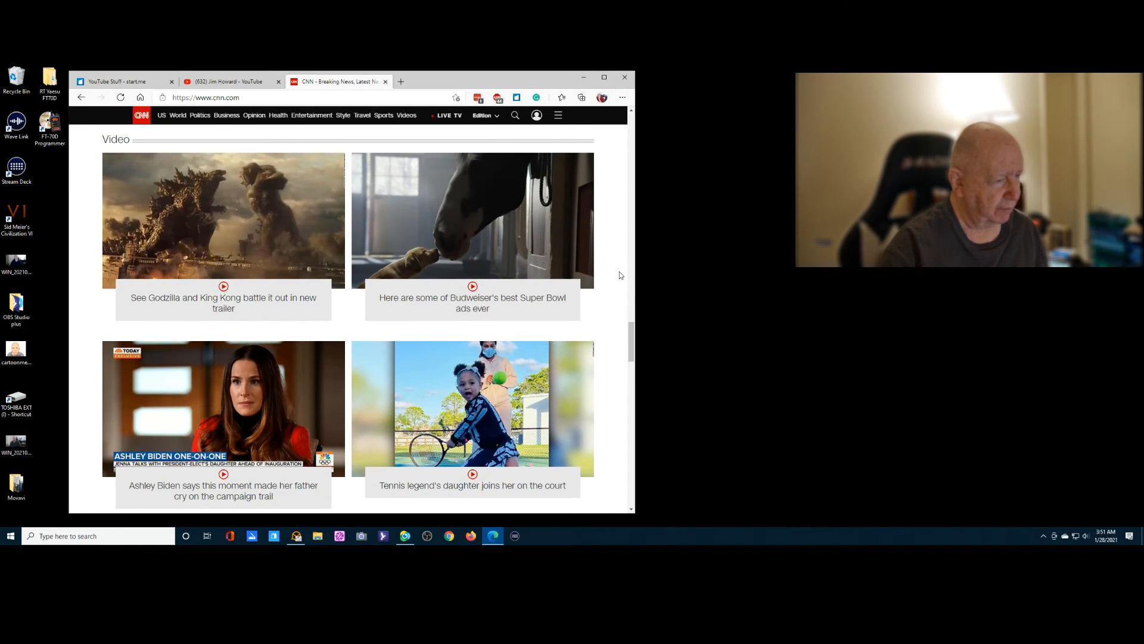
scroll("down", 3)
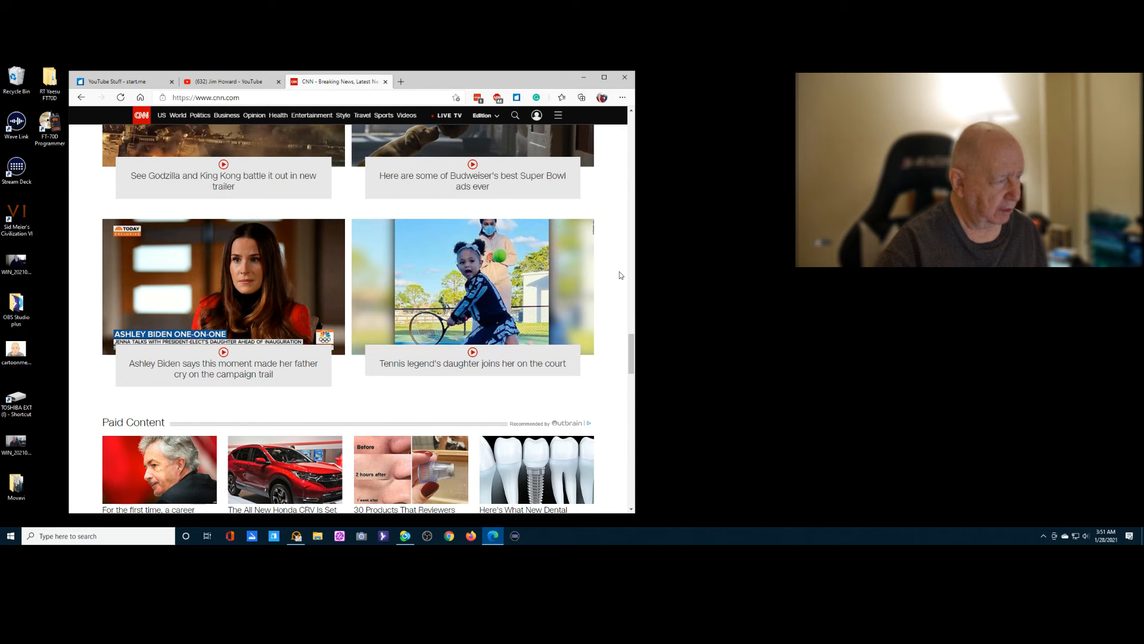
scroll("down", 3)
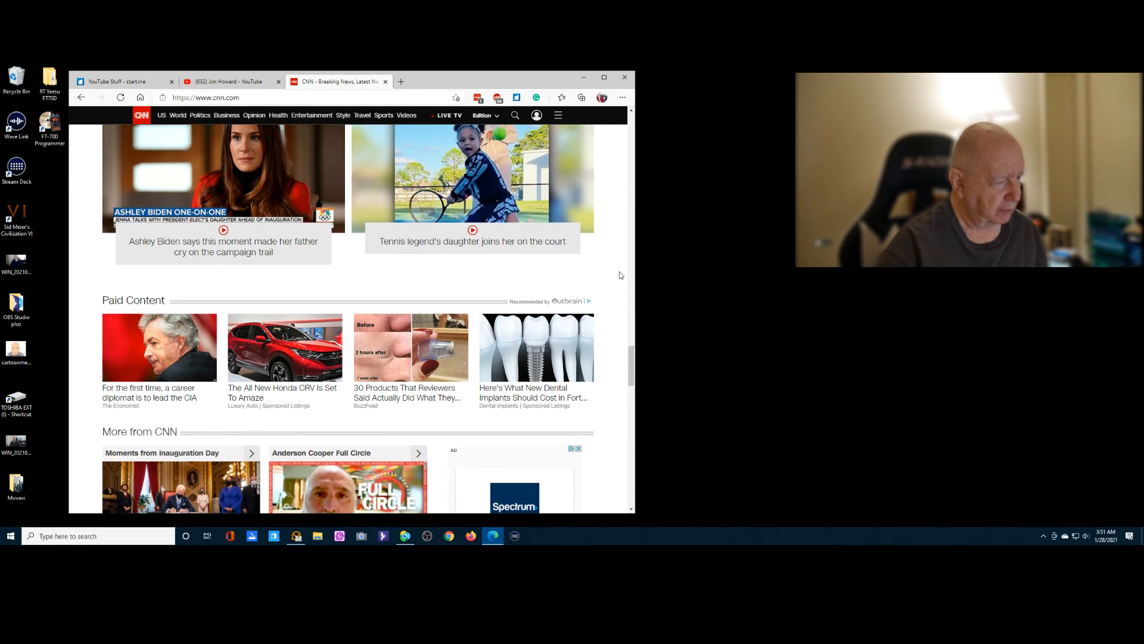
scroll("down", 3)
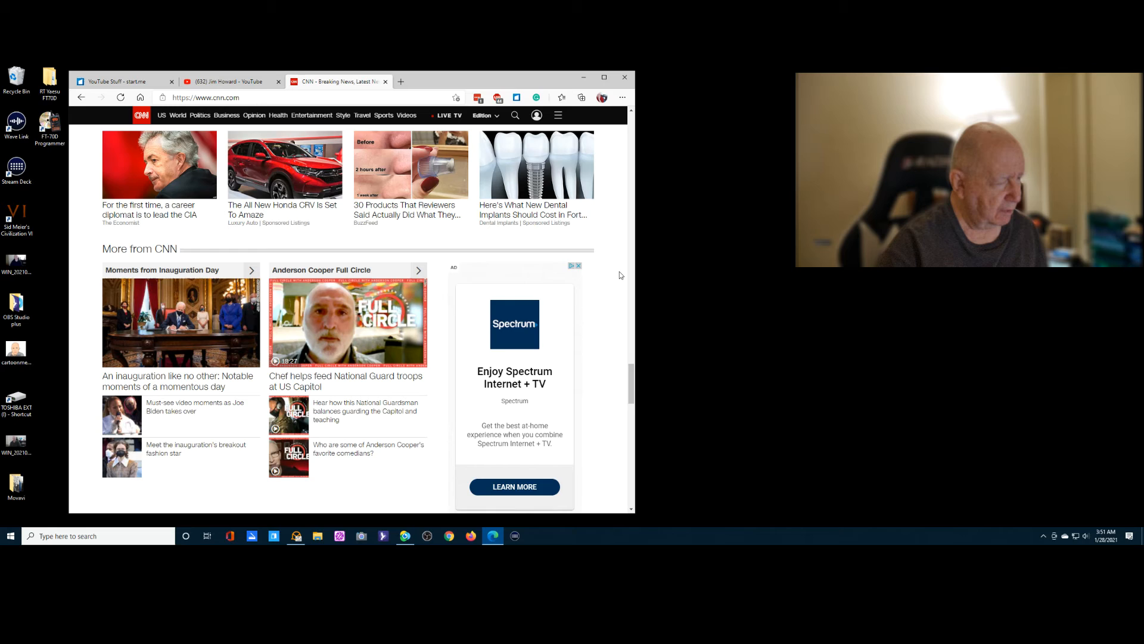
scroll("down", 3)
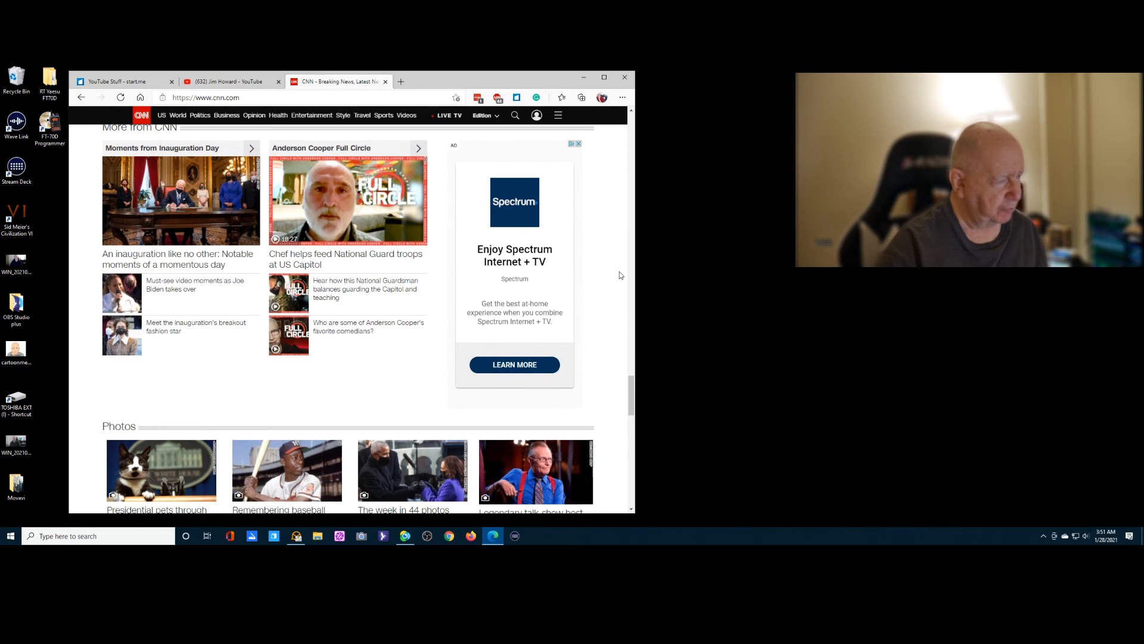
scroll("down", 3)
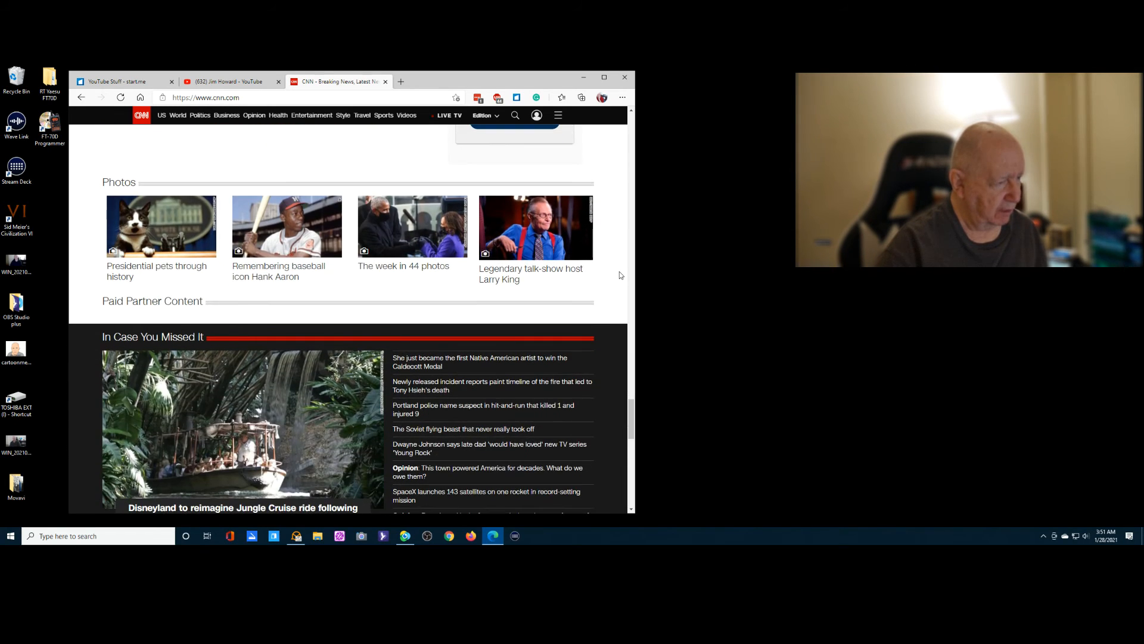
scroll("down", 3)
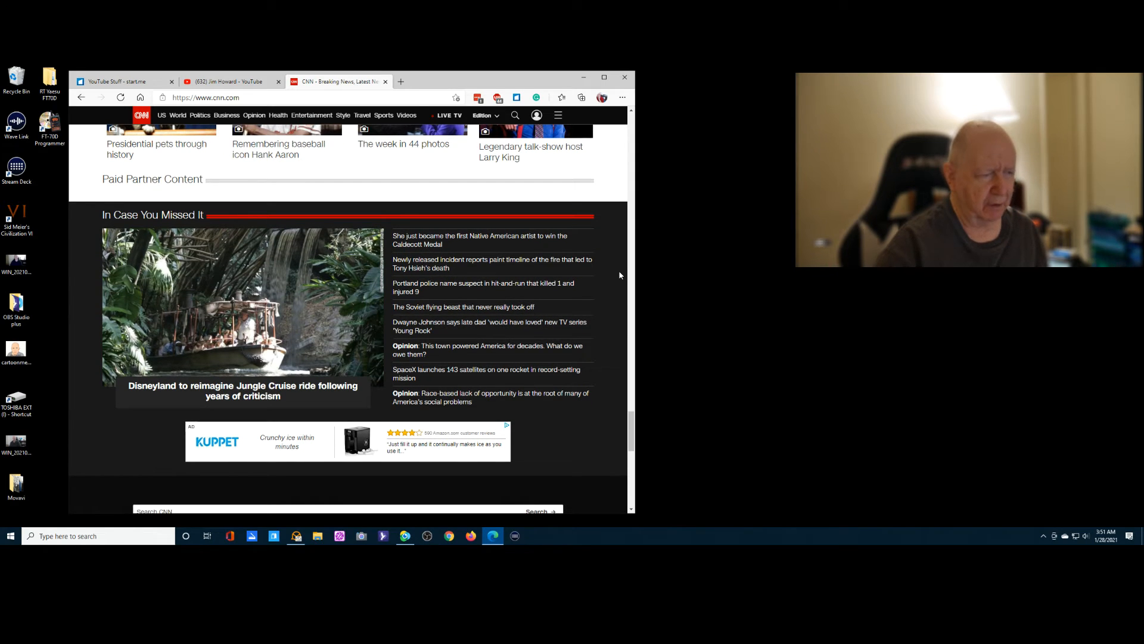
scroll("down", 3)
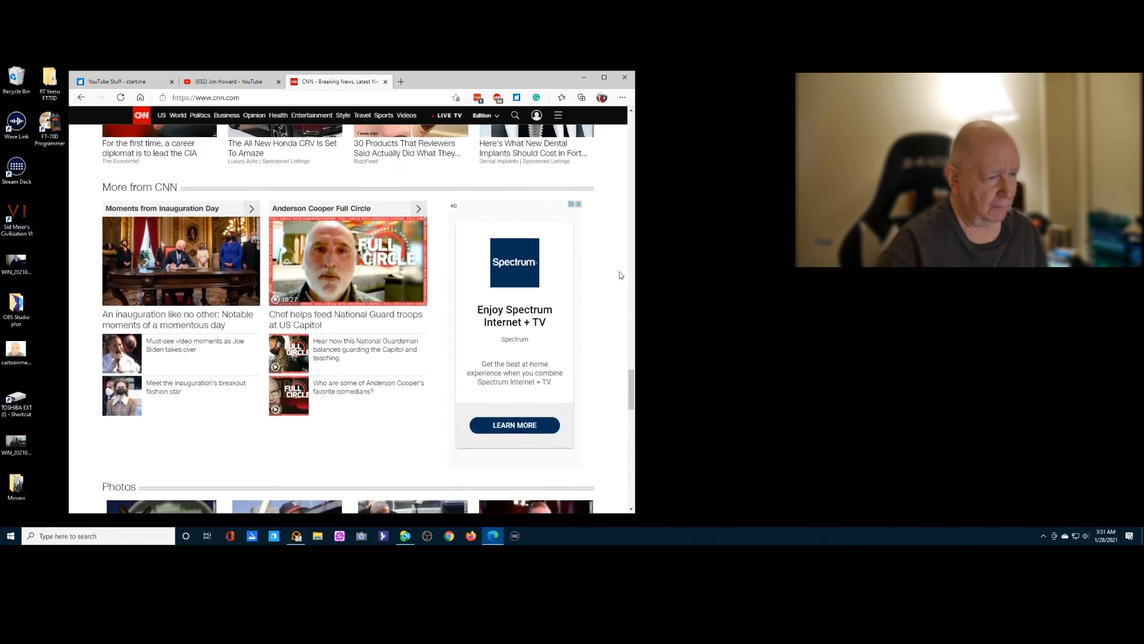
scroll("down", 3)
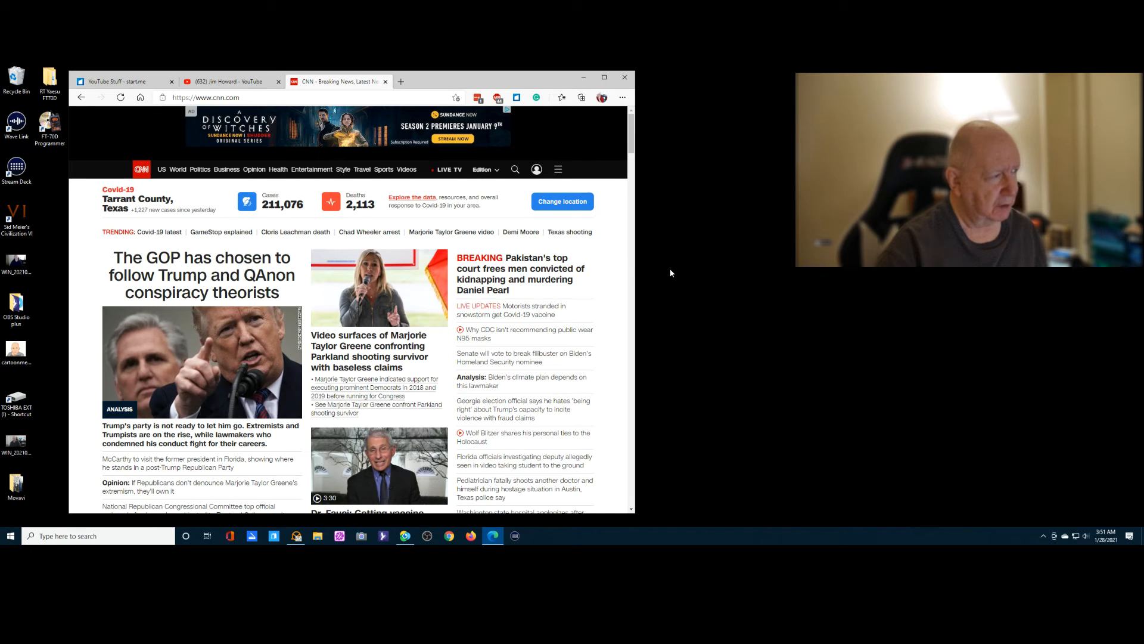
mouse_move(308, 90)
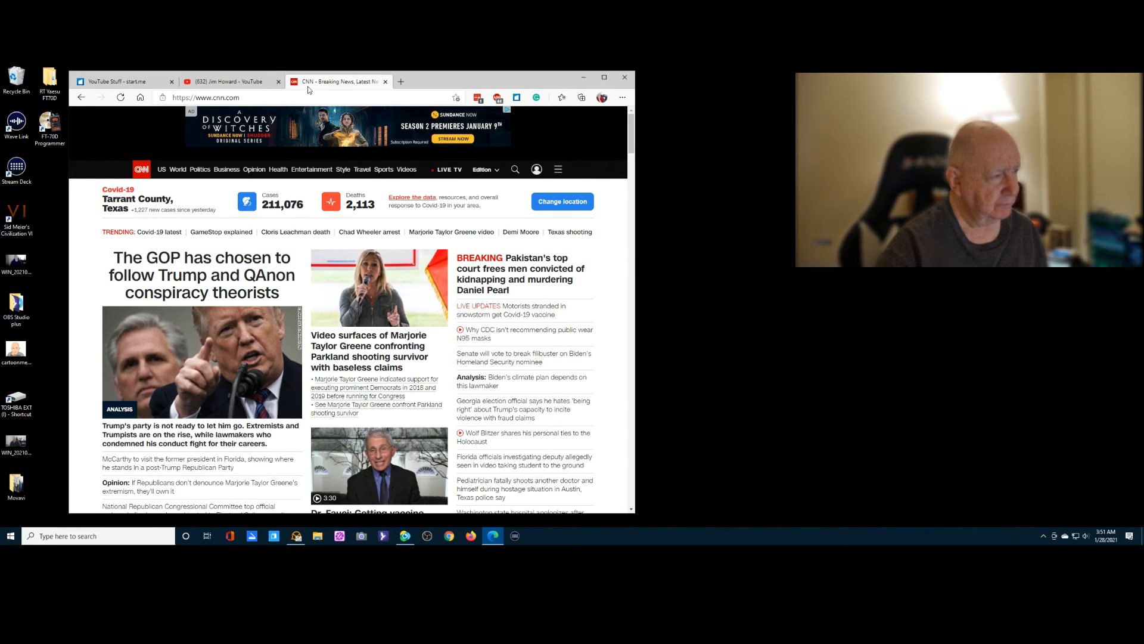
Return to the YouTube tab and scroll the channel's Videos page to see more uploads.
left_click(230, 81)
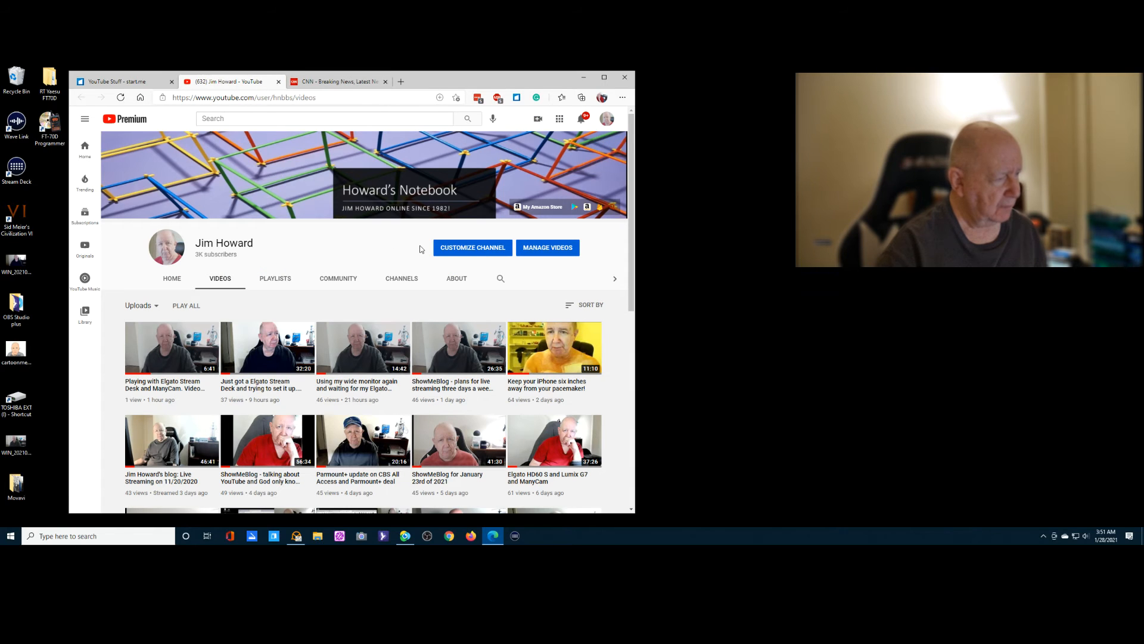
scroll("down", 3)
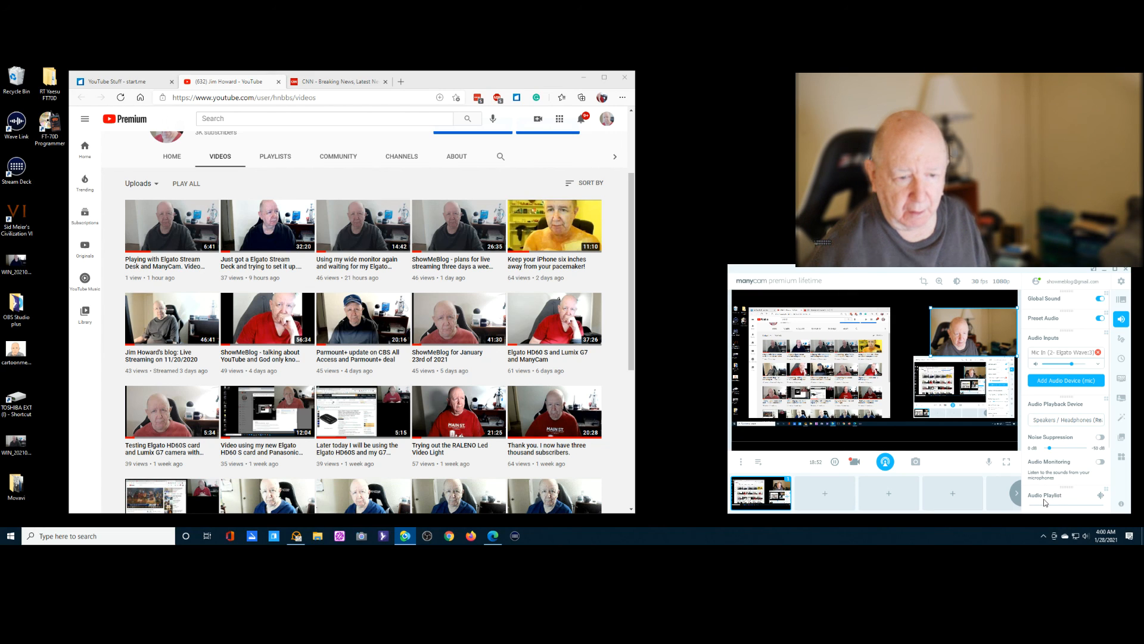
mouse_move(885, 461)
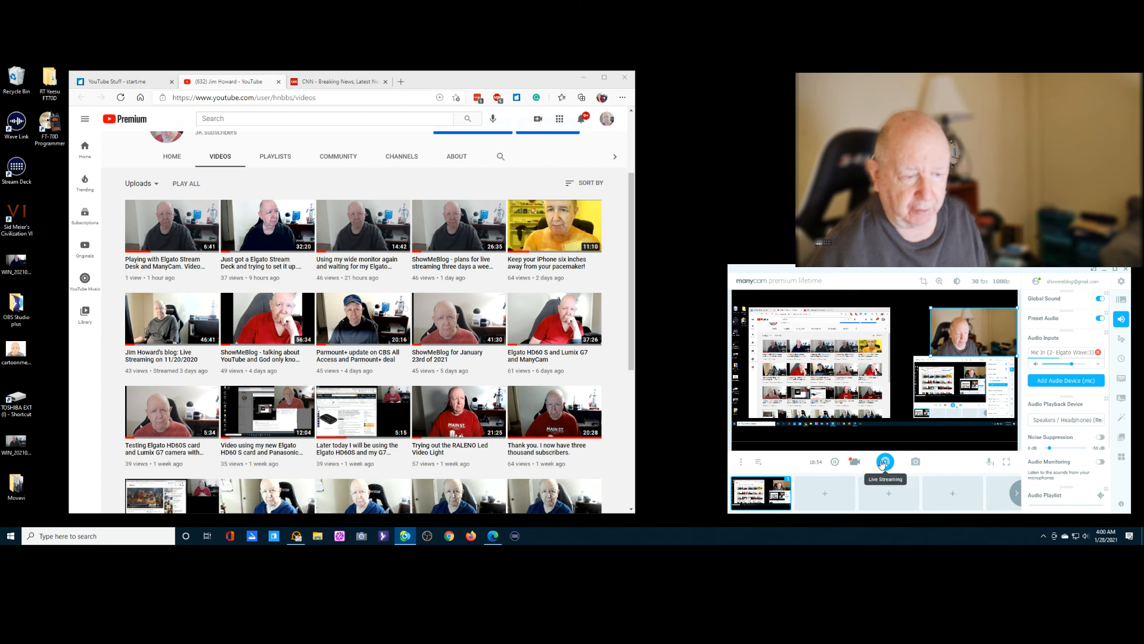
left_click(854, 462)
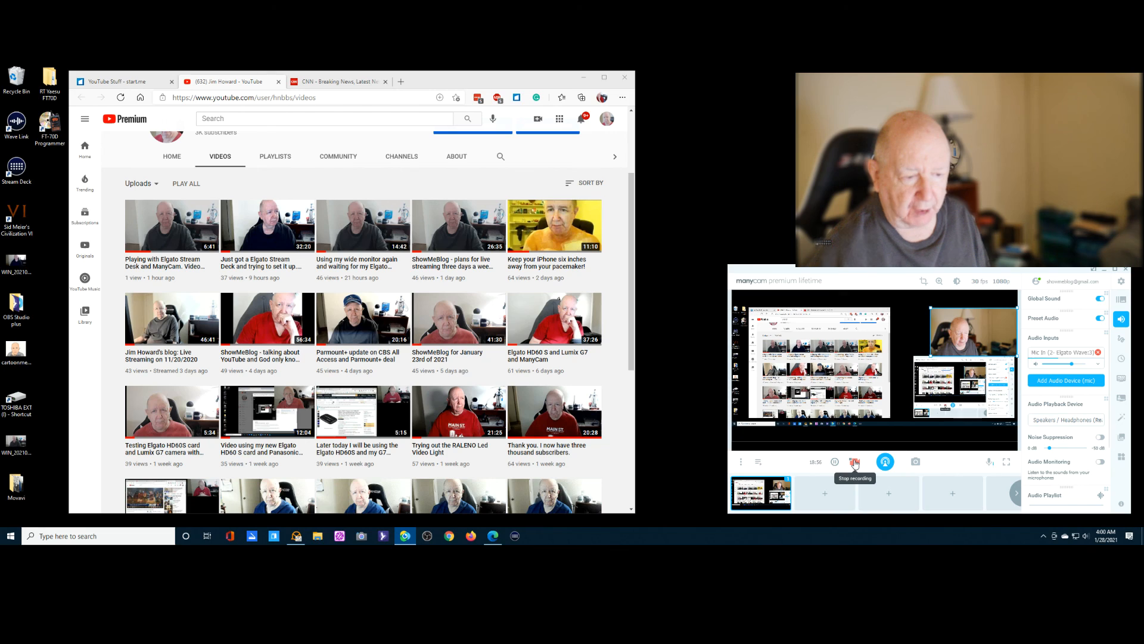